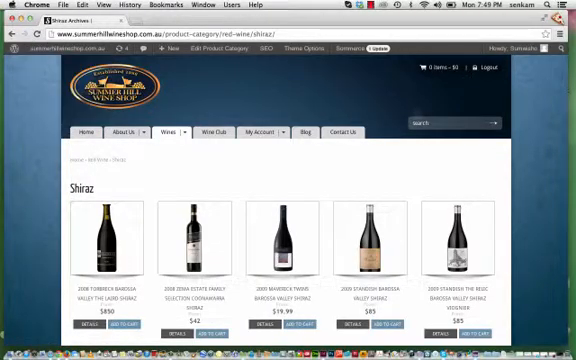
Step: Scroll the Shiraz category listing to reach the 2010 Gemtree Uncut McLaren Vale Shiraz
scroll("down", 3)
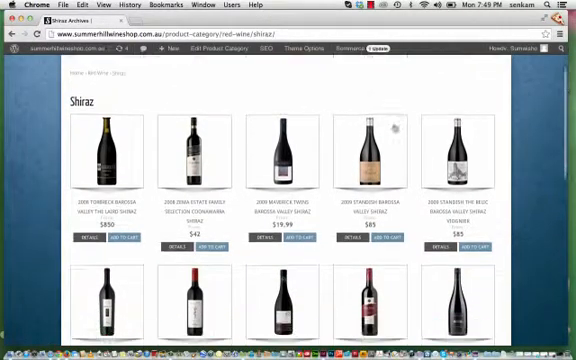
scroll("down", 3)
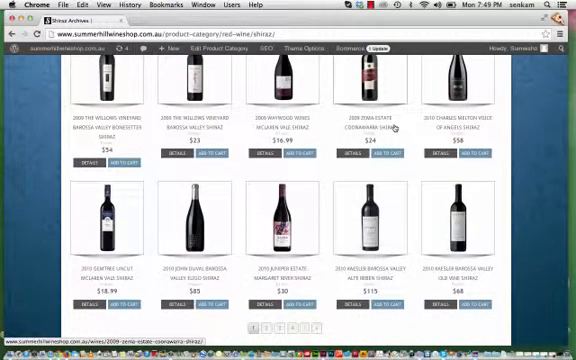
scroll("down", 3)
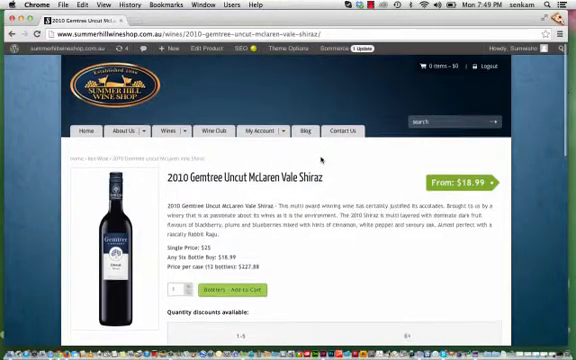
Step: Scroll the Gemtree Uncut Shiraz edit page down to the Product Data box showing price 25
scroll("down", 3)
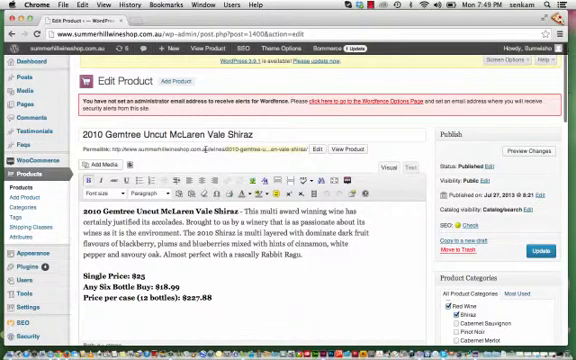
scroll("down", 3)
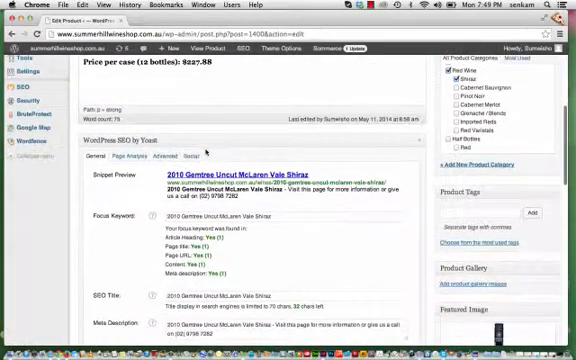
scroll("down", 3)
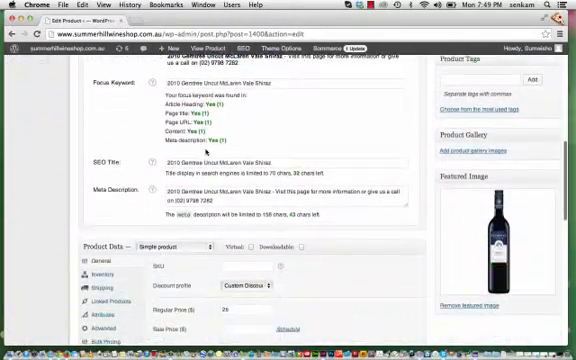
scroll("down", 3)
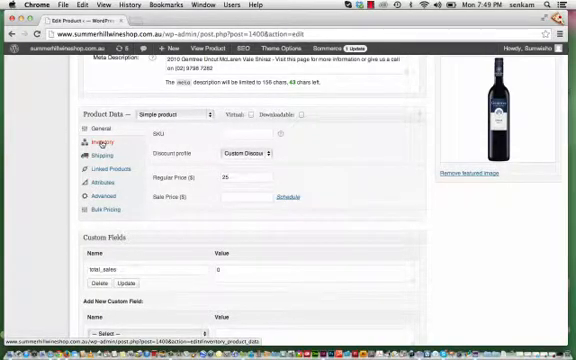
Step: Set the Gemtree Shiraz stock status to Out of stock under Inventory
left_click(105, 144)
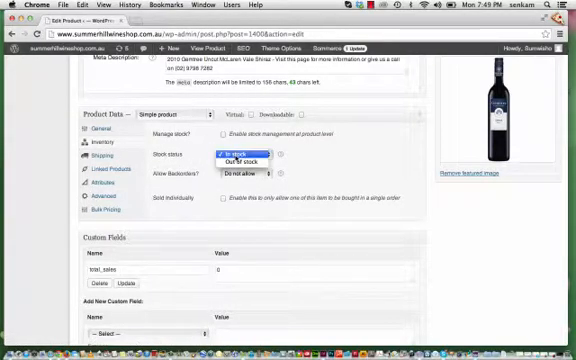
left_click(233, 163)
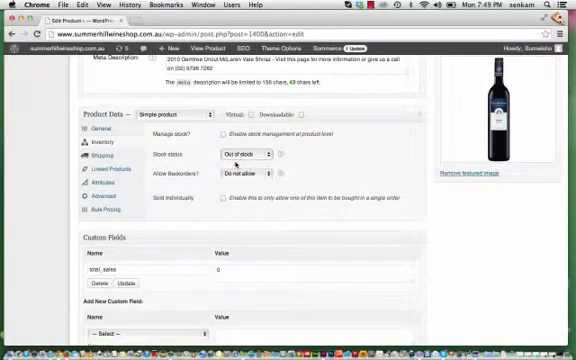
scroll("up", 3)
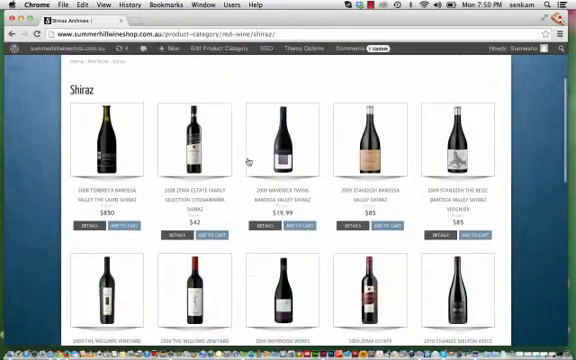
Step: Scroll the storefront Gemtree Uncut Shiraz page to confirm the Sold Out badge and Out of stock label
scroll("down", 3)
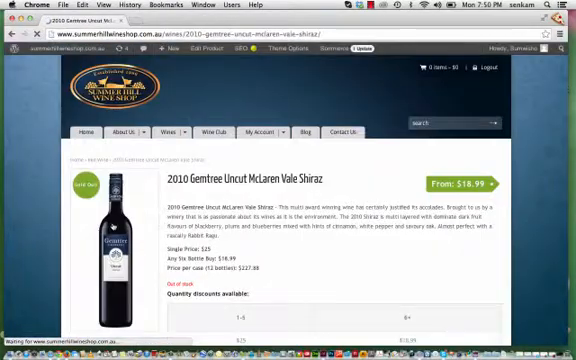
scroll("down", 3)
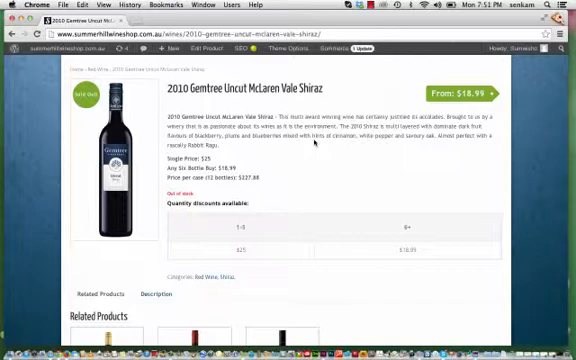
mouse_move(315, 147)
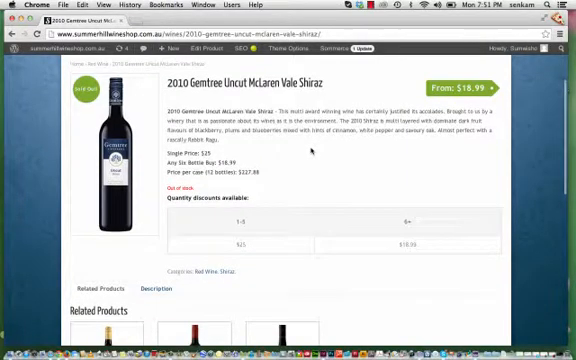
scroll("down", 3)
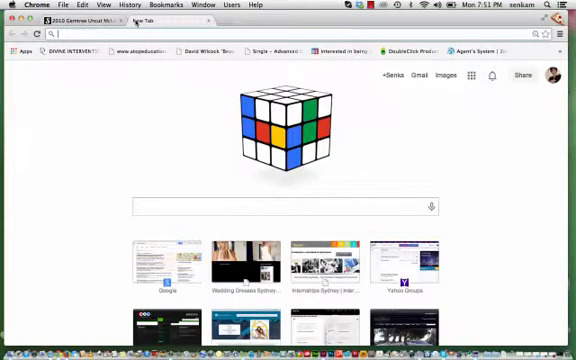
type("clicksaveinsure.com.au")
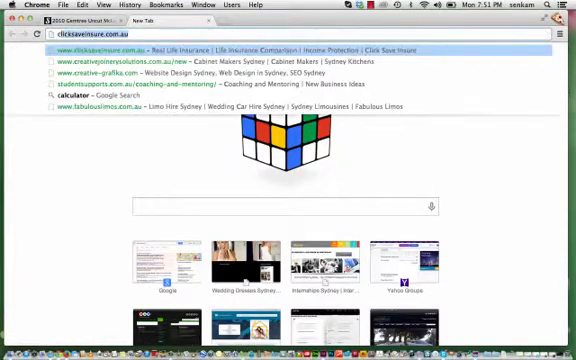
type("creativejoinerysolutions.com.au/new")
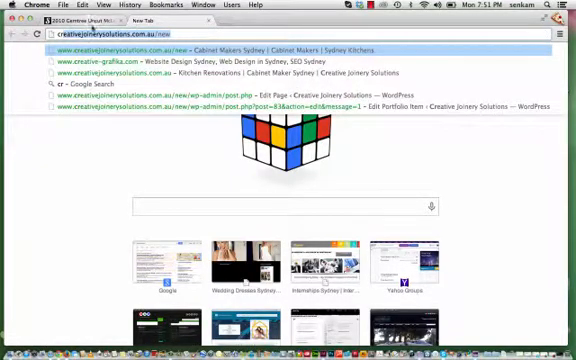
left_click(120, 59)
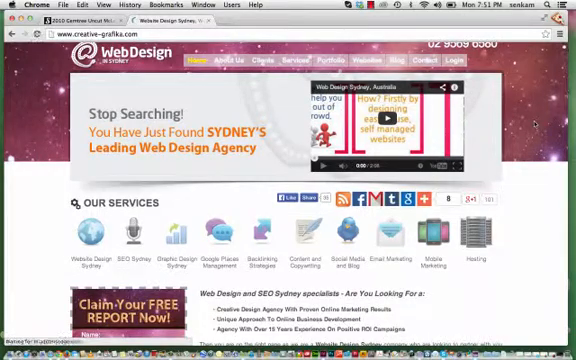
Step: Scroll the creative-grafika.com homepage down to the Get a Free Quote button
scroll("down", 3)
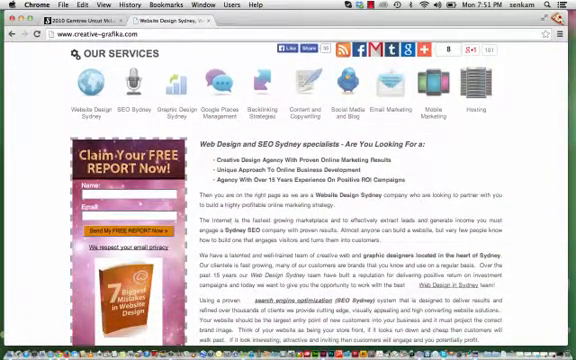
scroll("down", 3)
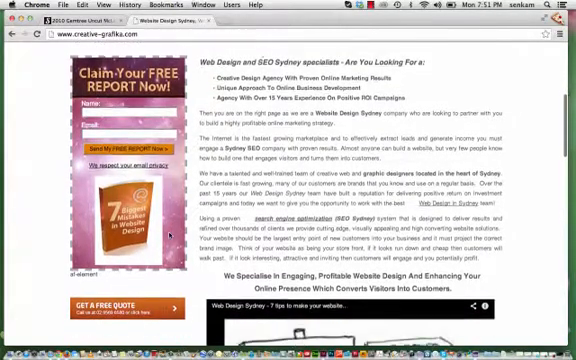
scroll("down", 3)
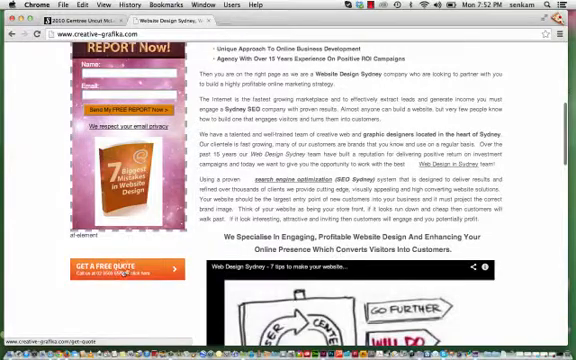
scroll("down", 3)
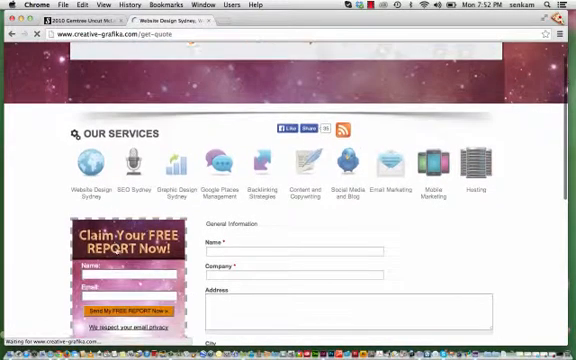
scroll("down", 3)
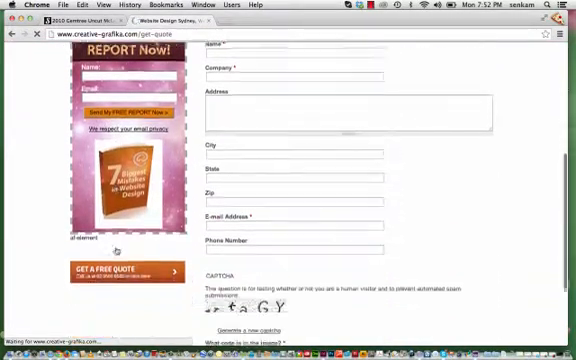
scroll("down", 3)
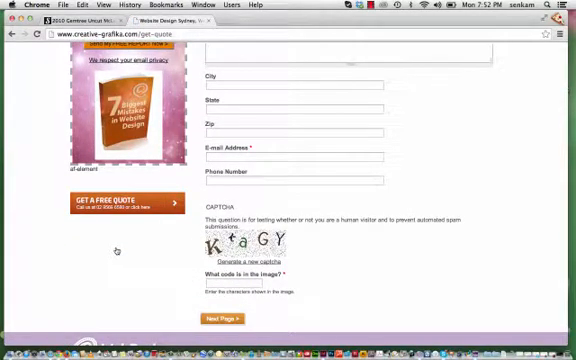
scroll("up", 3)
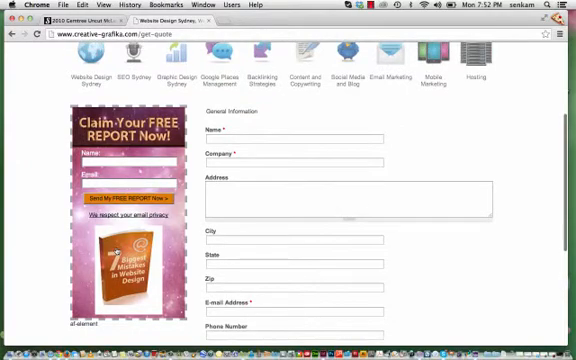